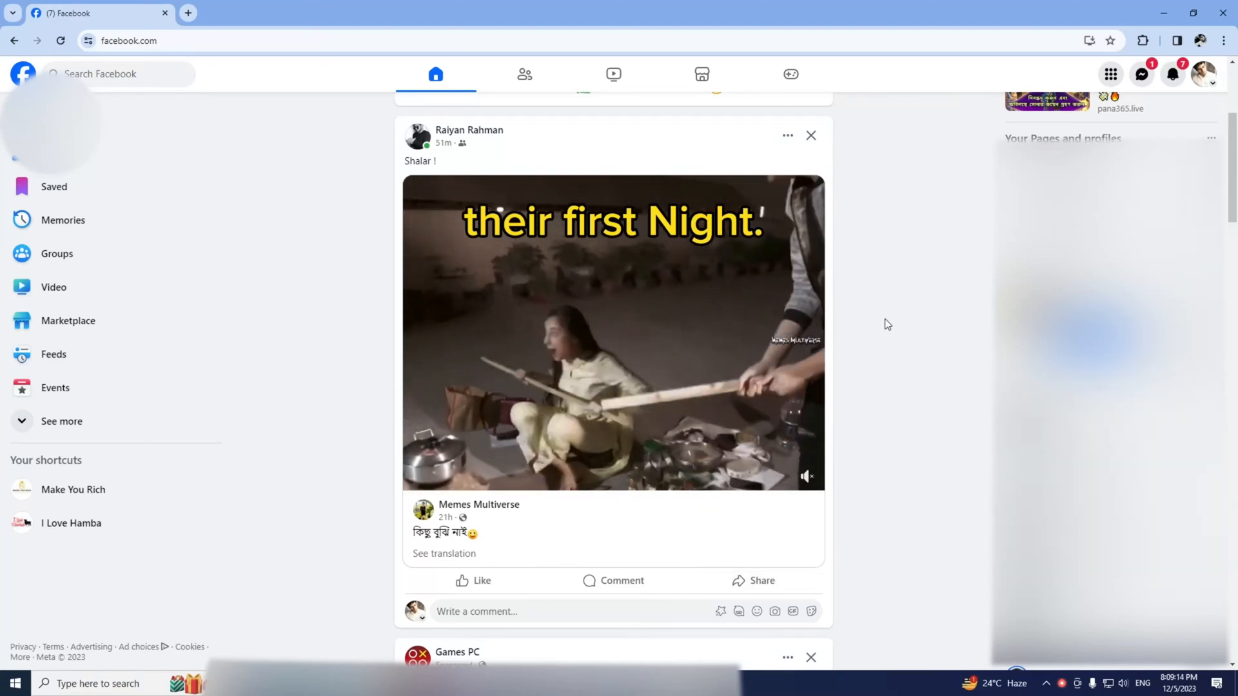
Step: Scroll the feed, then switch the account to act as the Make You Rich page
{"action": "scroll", "scroll_direction": "down", "scroll_amount": 3}
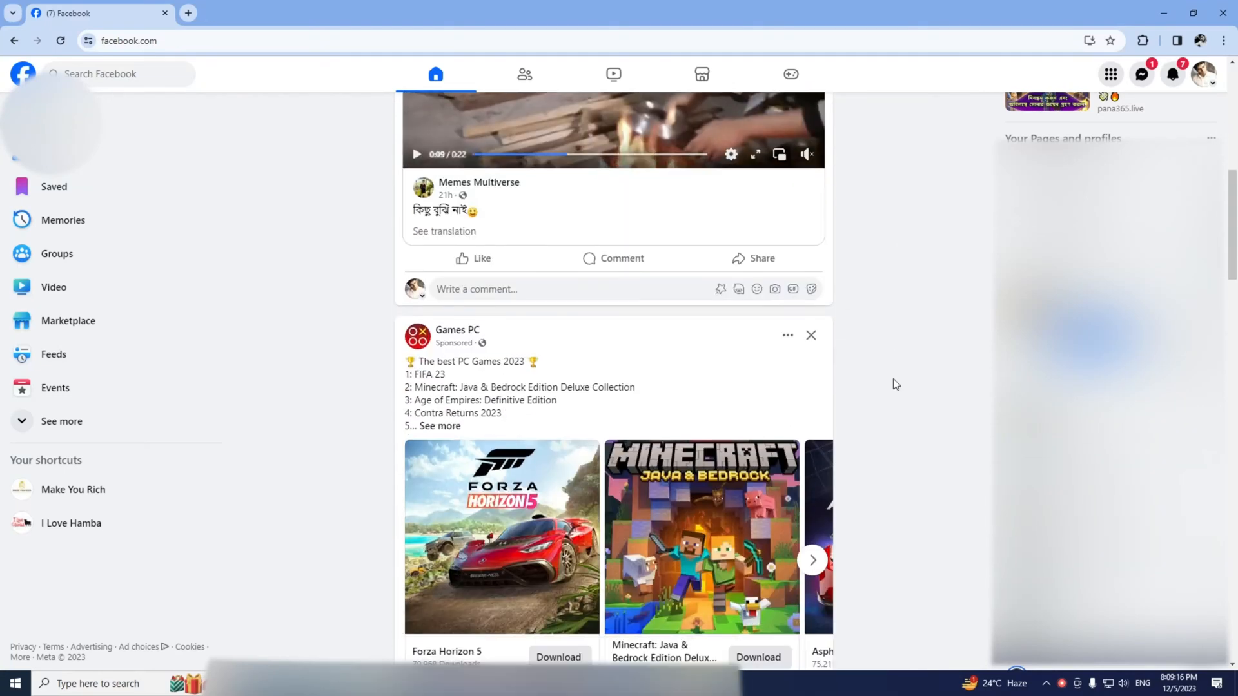
{"action": "scroll", "scroll_direction": "down", "scroll_amount": 3}
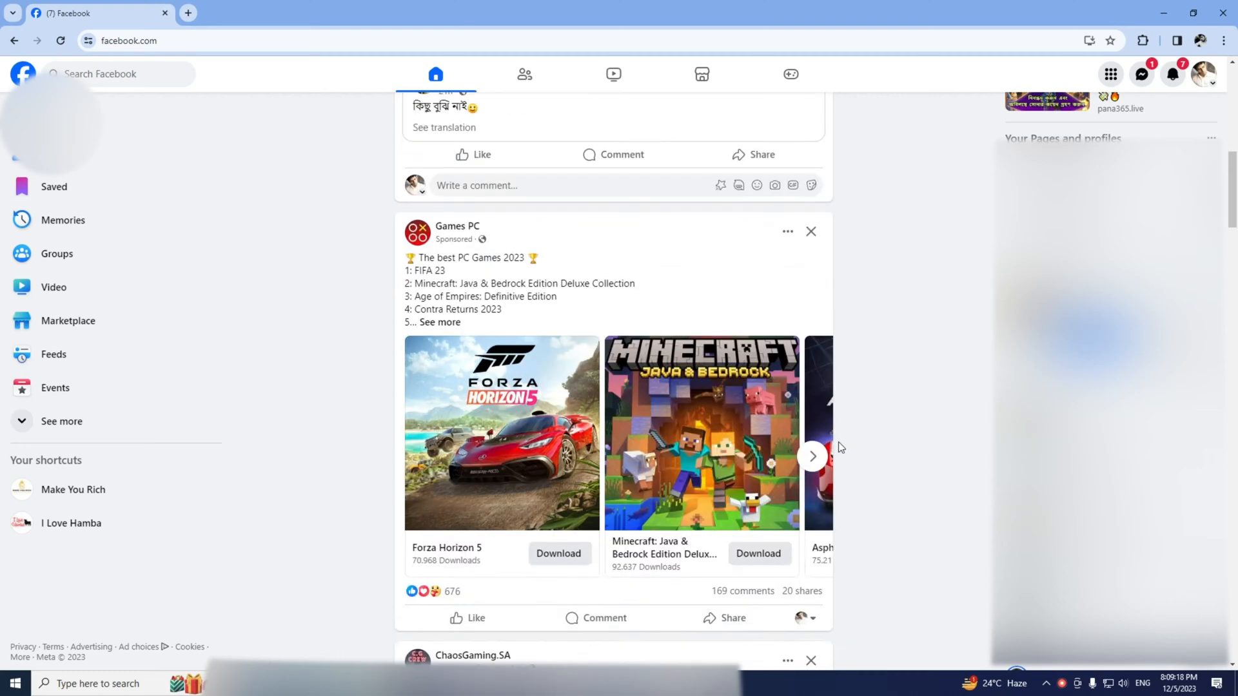
{"action": "scroll", "scroll_direction": "down", "scroll_amount": 3}
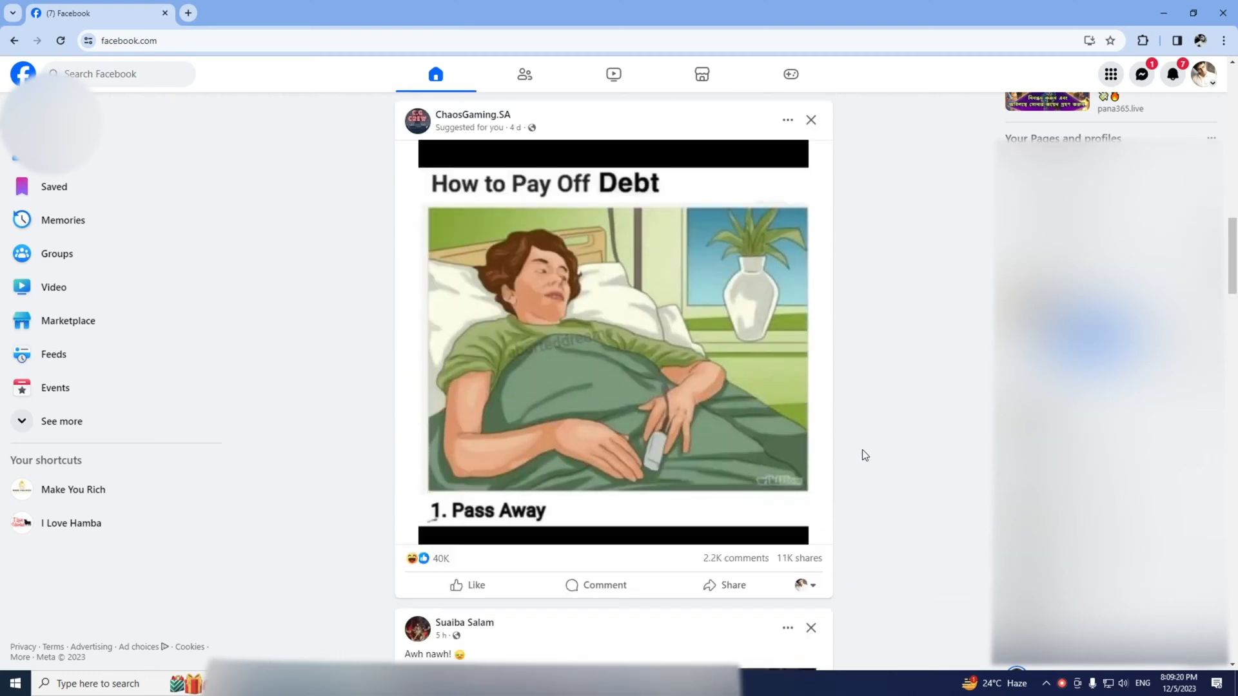
{"action": "scroll", "scroll_direction": "down", "scroll_amount": 3}
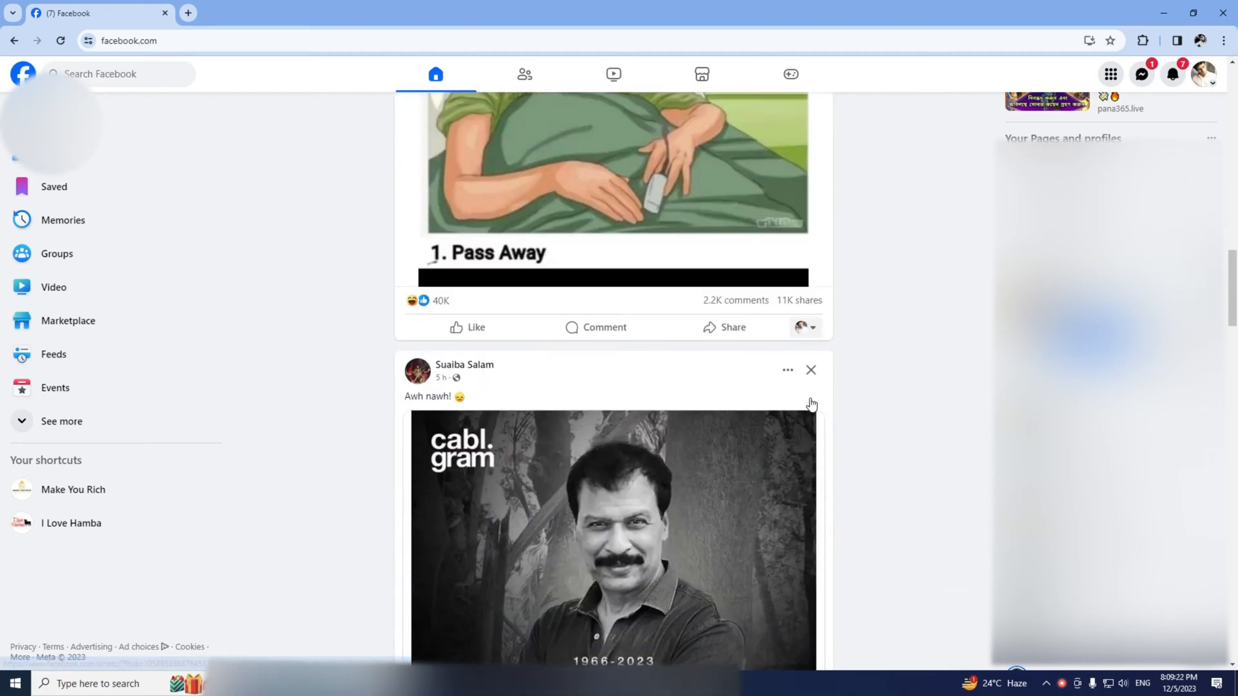
{"action": "scroll", "scroll_direction": "down", "scroll_amount": 3}
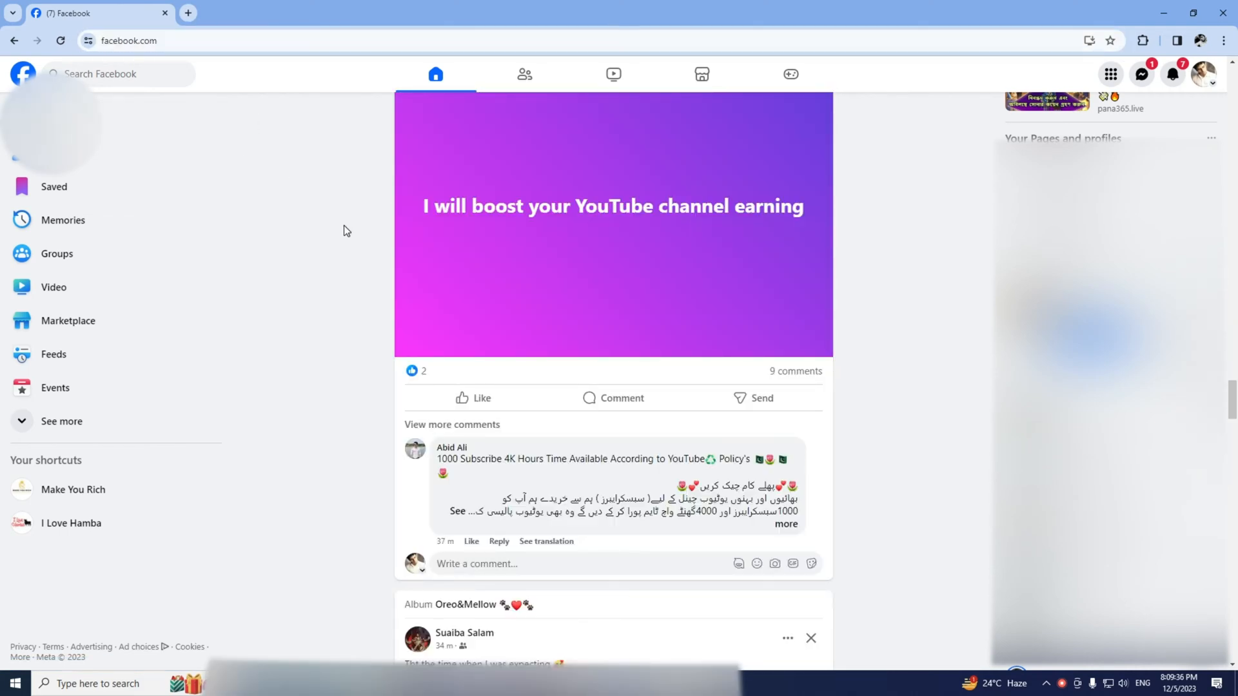
{"action": "scroll", "scroll_direction": "down", "scroll_amount": 3}
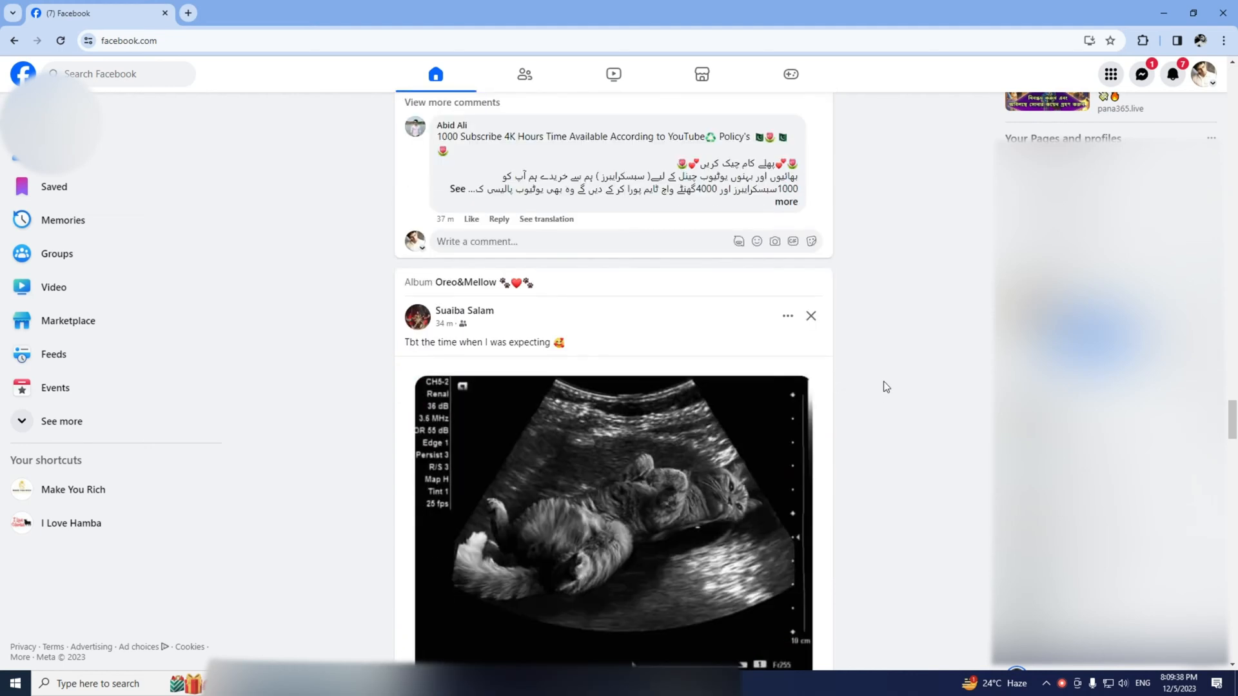
{"action": "scroll", "scroll_direction": "down", "scroll_amount": 3}
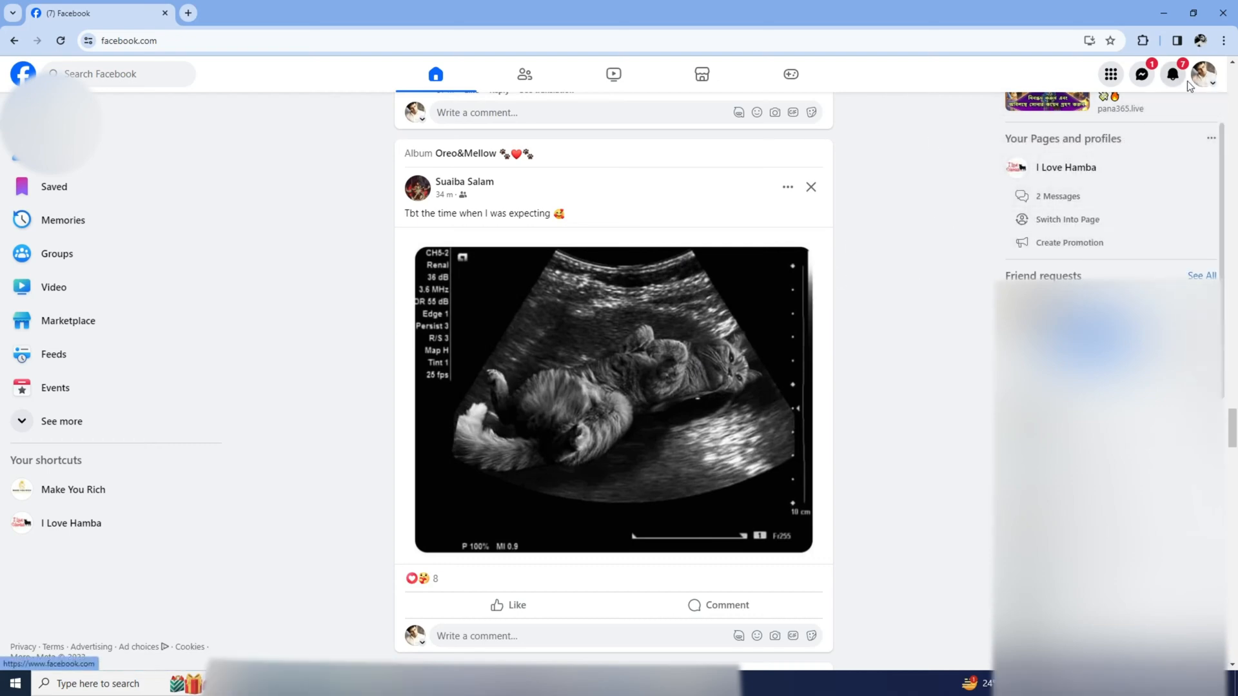
{"action": "left_click", "coordinate": [1206, 75]}
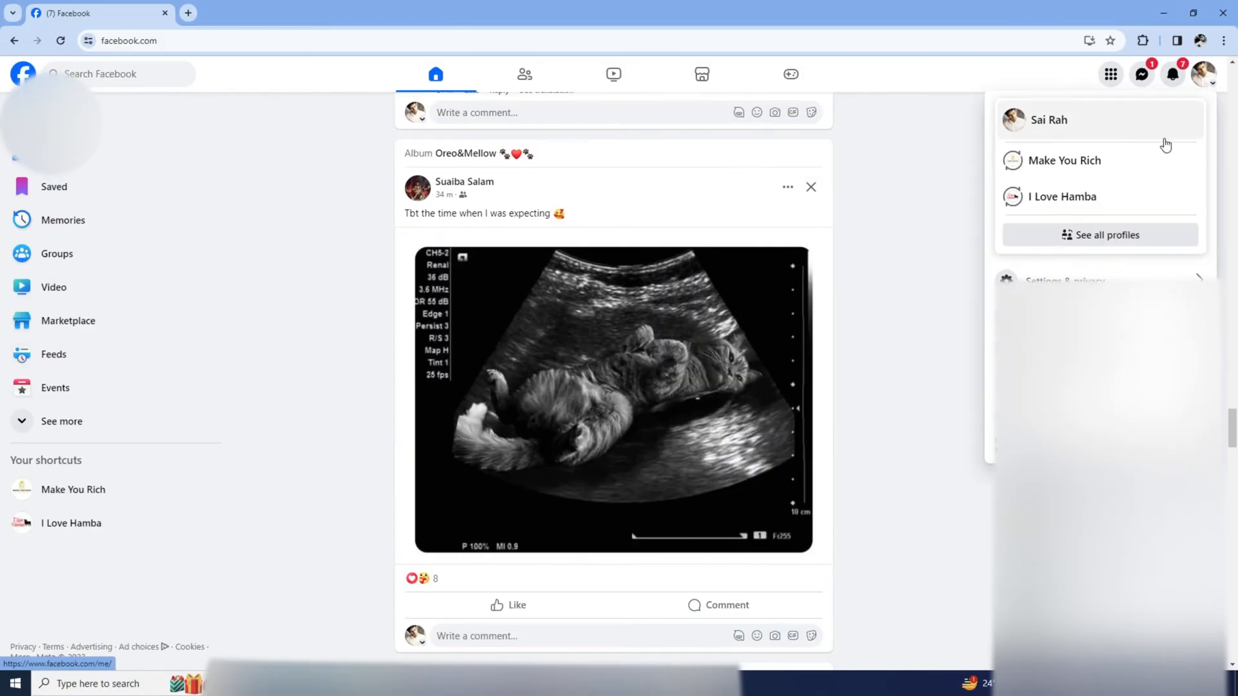
{"action": "mouse_move", "coordinate": [1064, 160]}
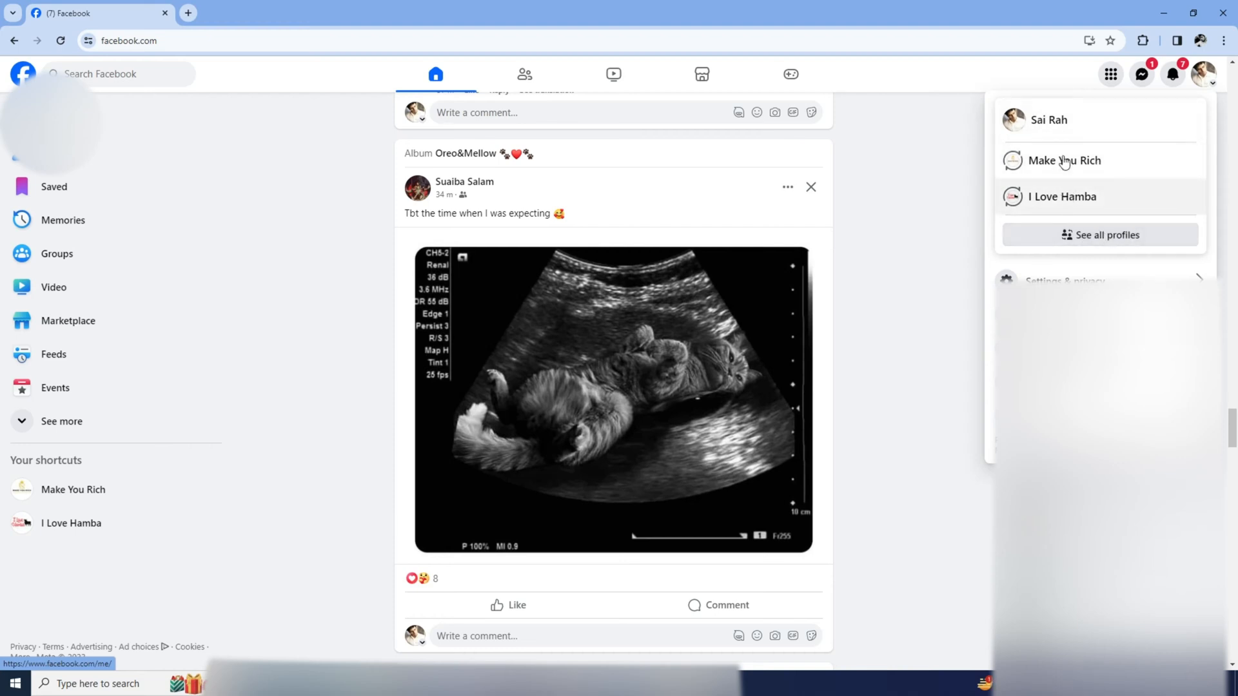
{"action": "mouse_move", "coordinate": [1082, 144]}
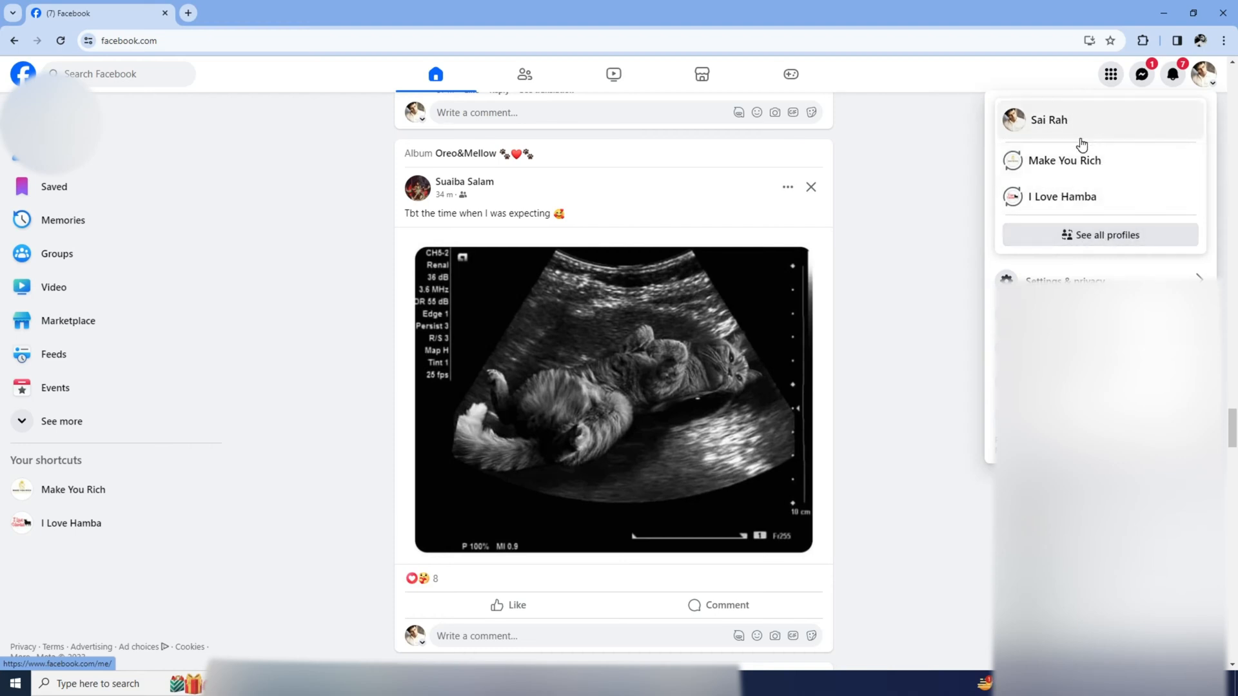
{"action": "mouse_move", "coordinate": [1130, 162]}
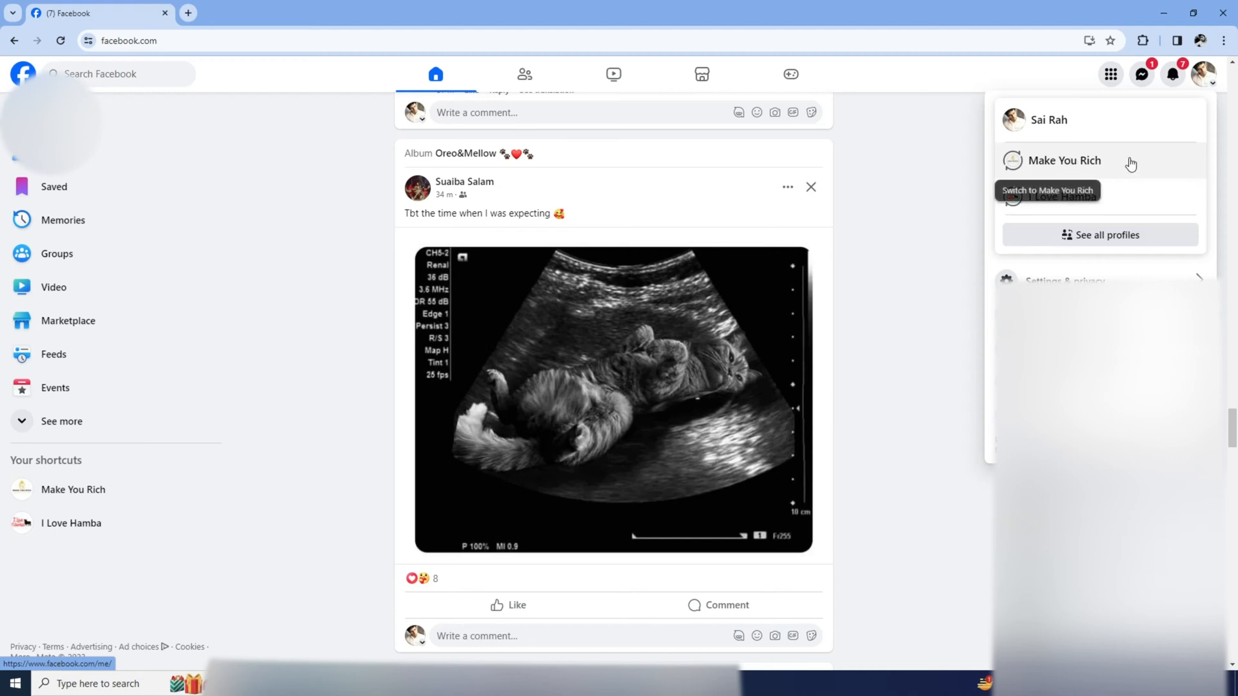
{"action": "mouse_move", "coordinate": [1067, 160]}
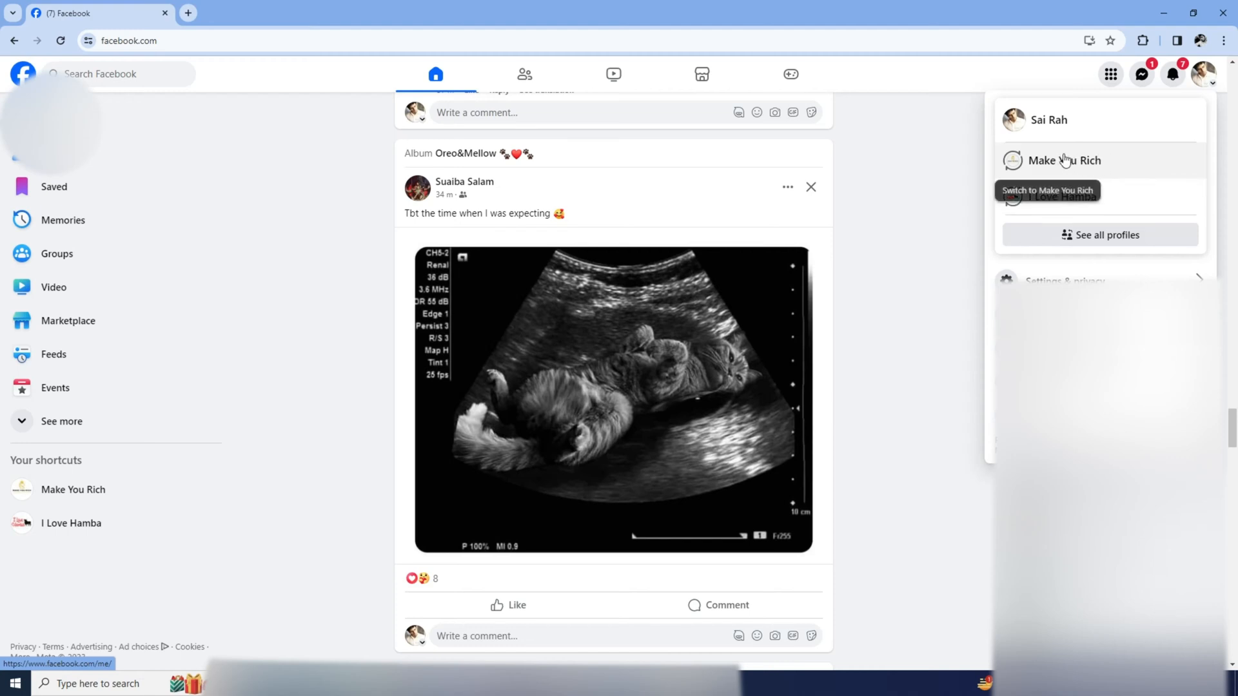
{"action": "mouse_move", "coordinate": [1075, 166]}
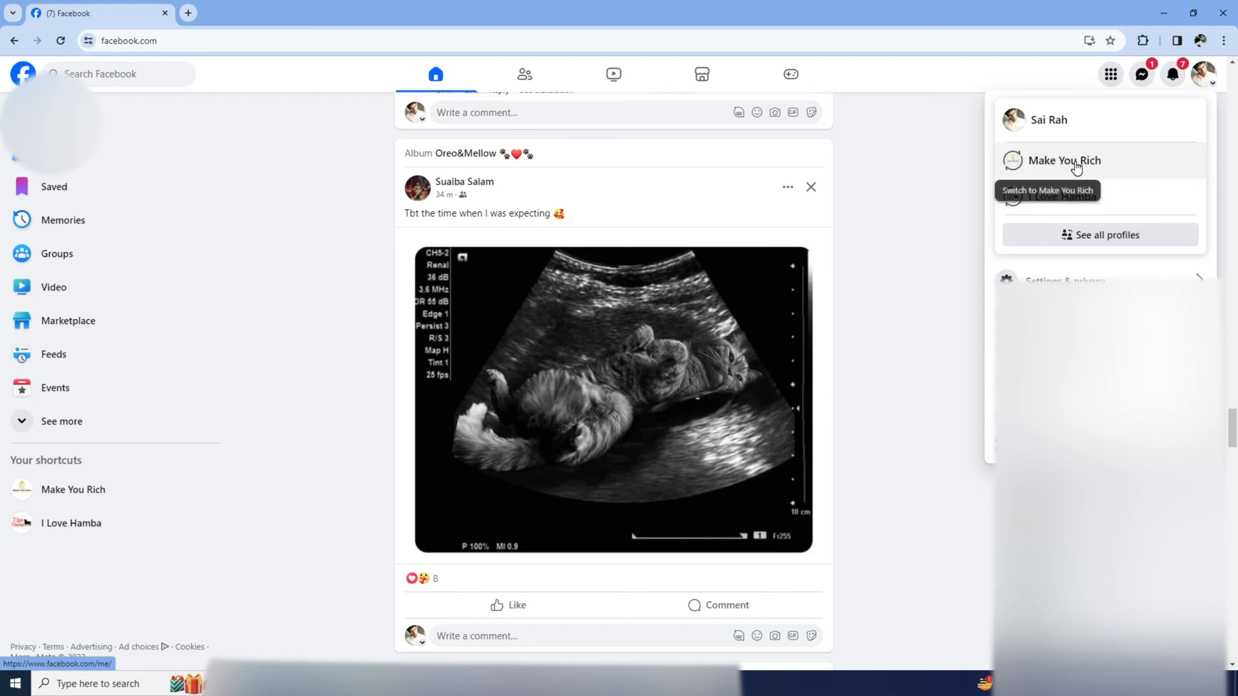
{"action": "left_click", "coordinate": [1064, 159]}
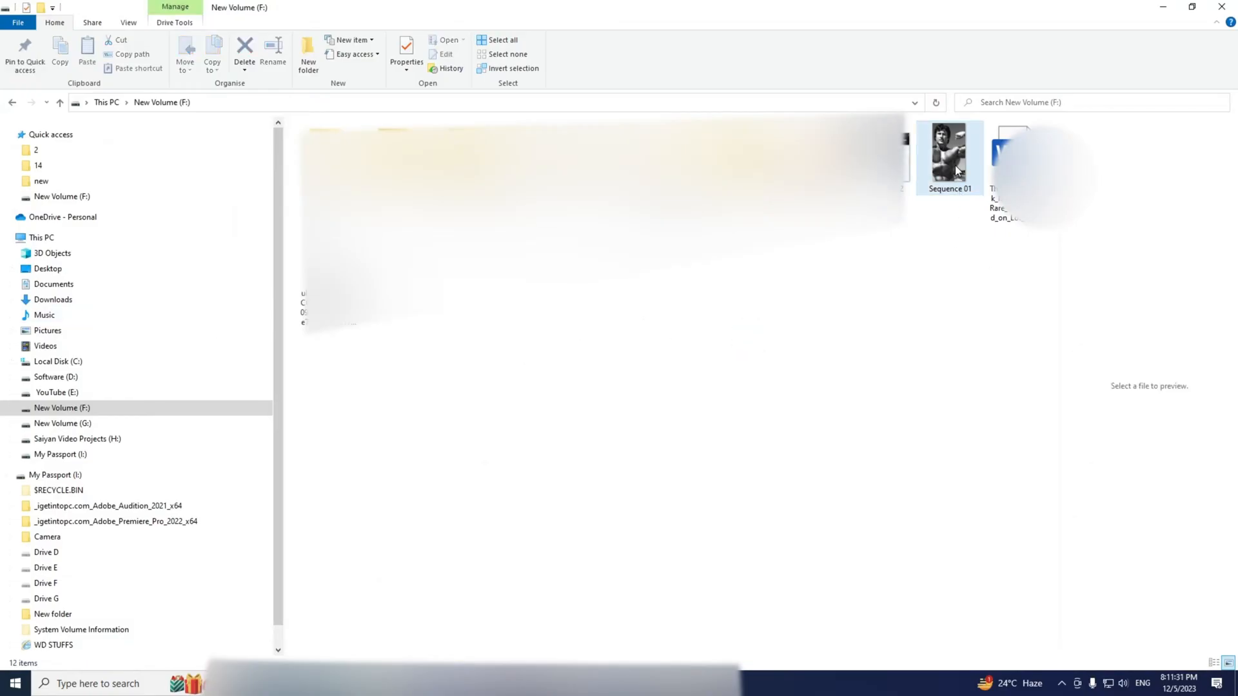
Step: Preview and open the Sequence 01 video from New Volume (F:)
{"action": "left_click", "coordinate": [949, 156]}
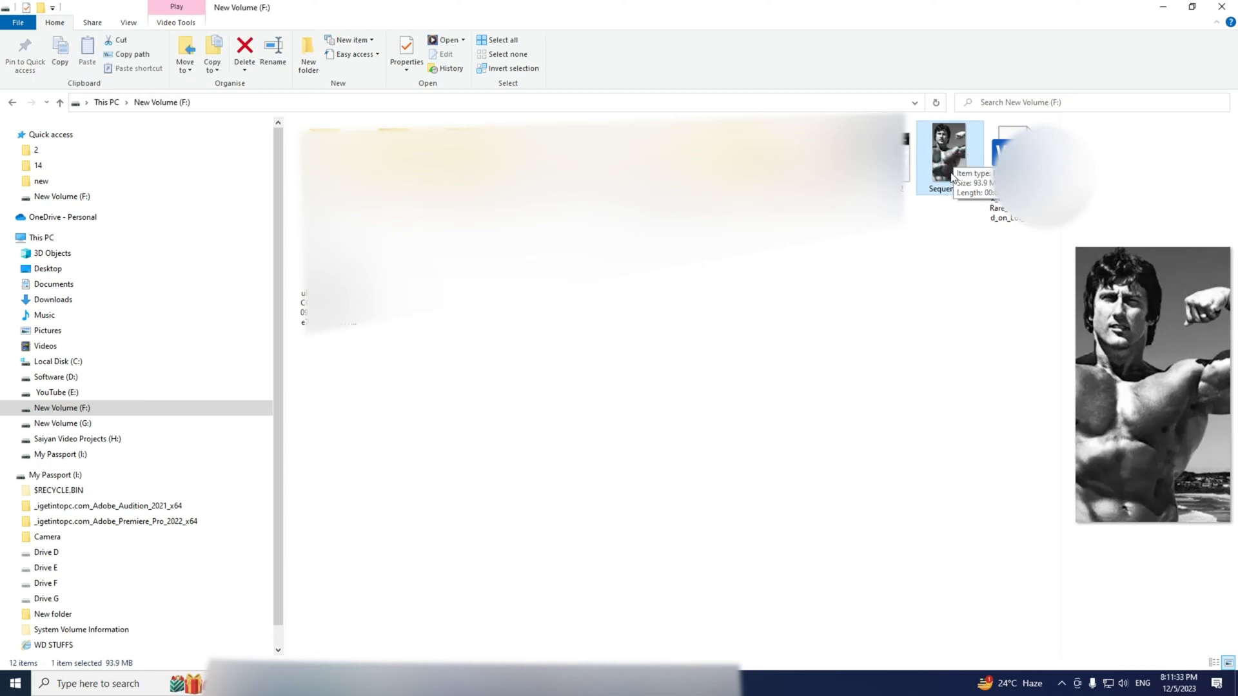
{"action": "double_click", "coordinate": [950, 157]}
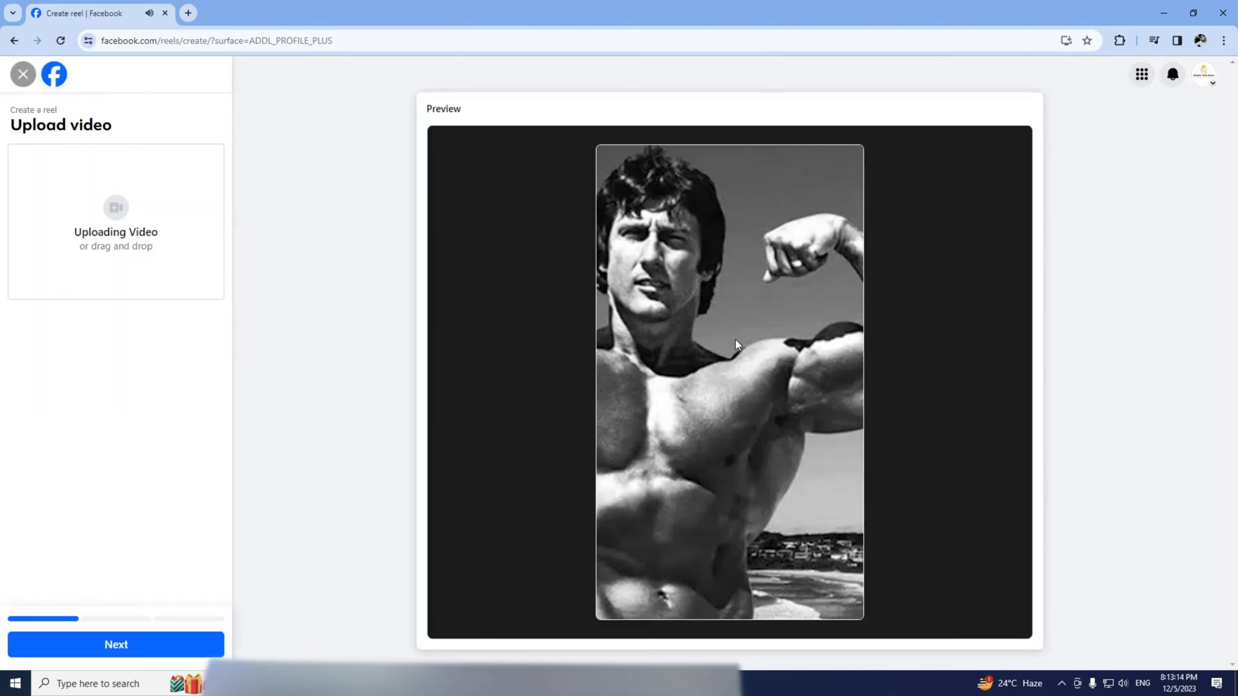
Step: Step through the reel draft, abandon it after the 60-second warning, and start a new browser tab
{"action": "left_click", "coordinate": [116, 645]}
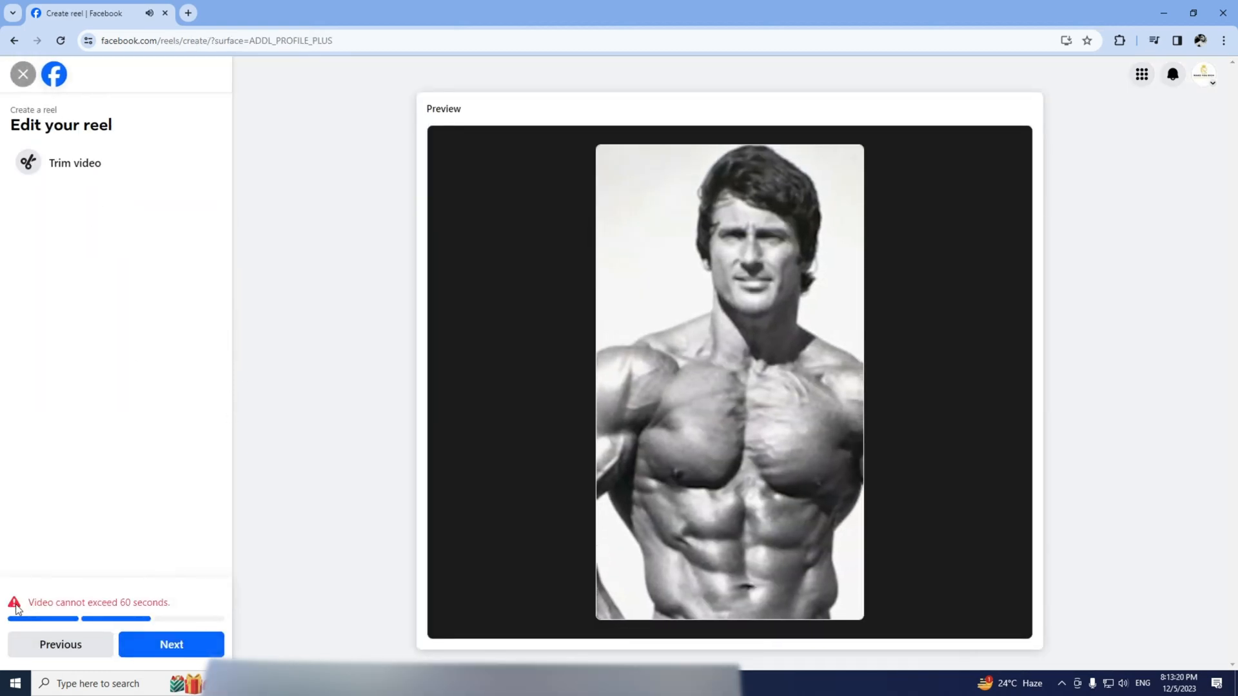
{"action": "left_click", "coordinate": [22, 75]}
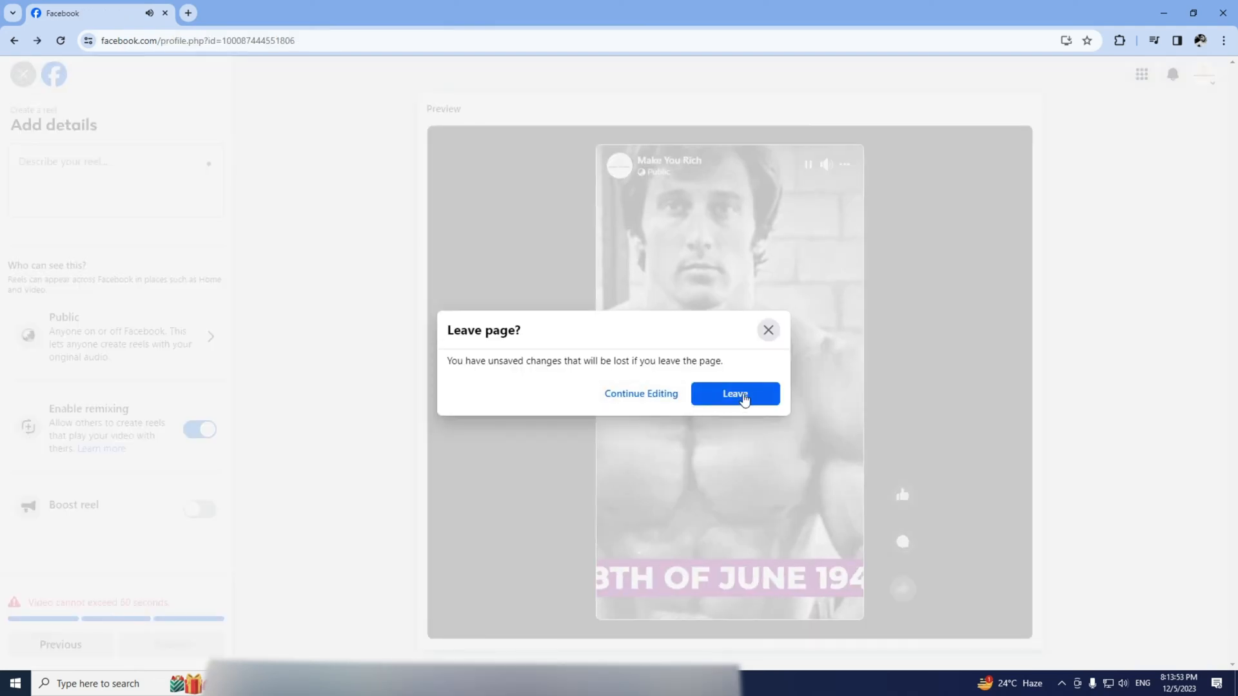
{"action": "left_click", "coordinate": [734, 393]}
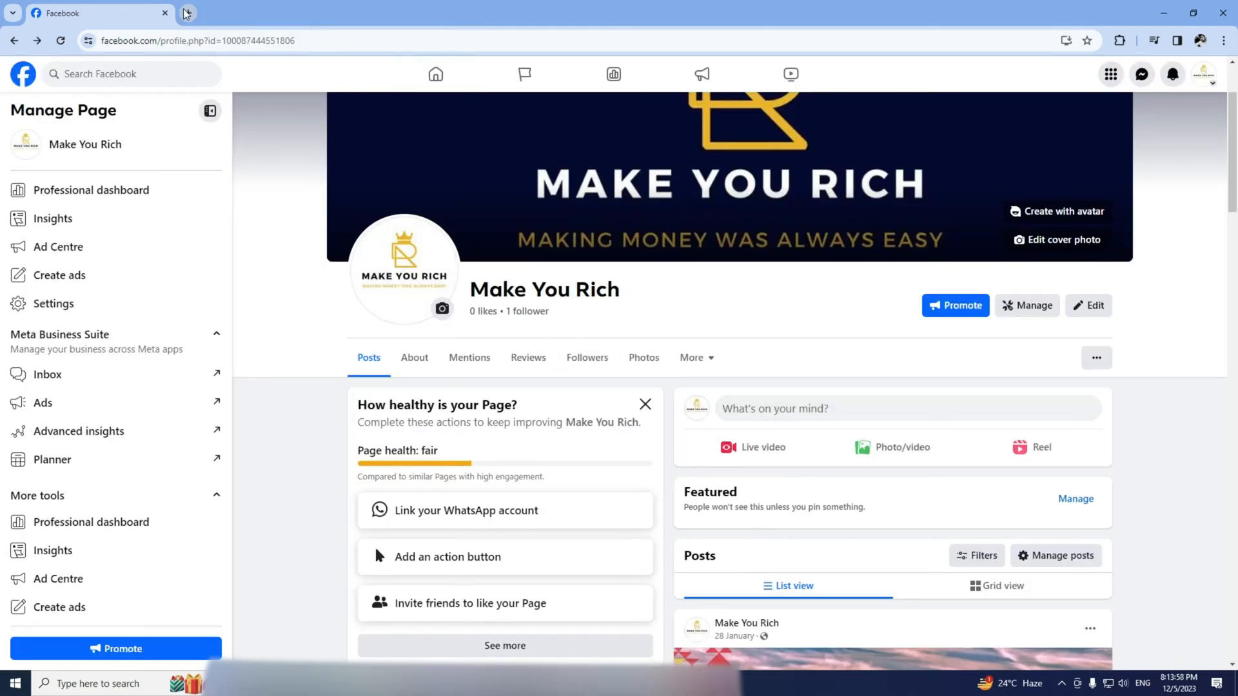
{"action": "left_click", "coordinate": [341, 13]}
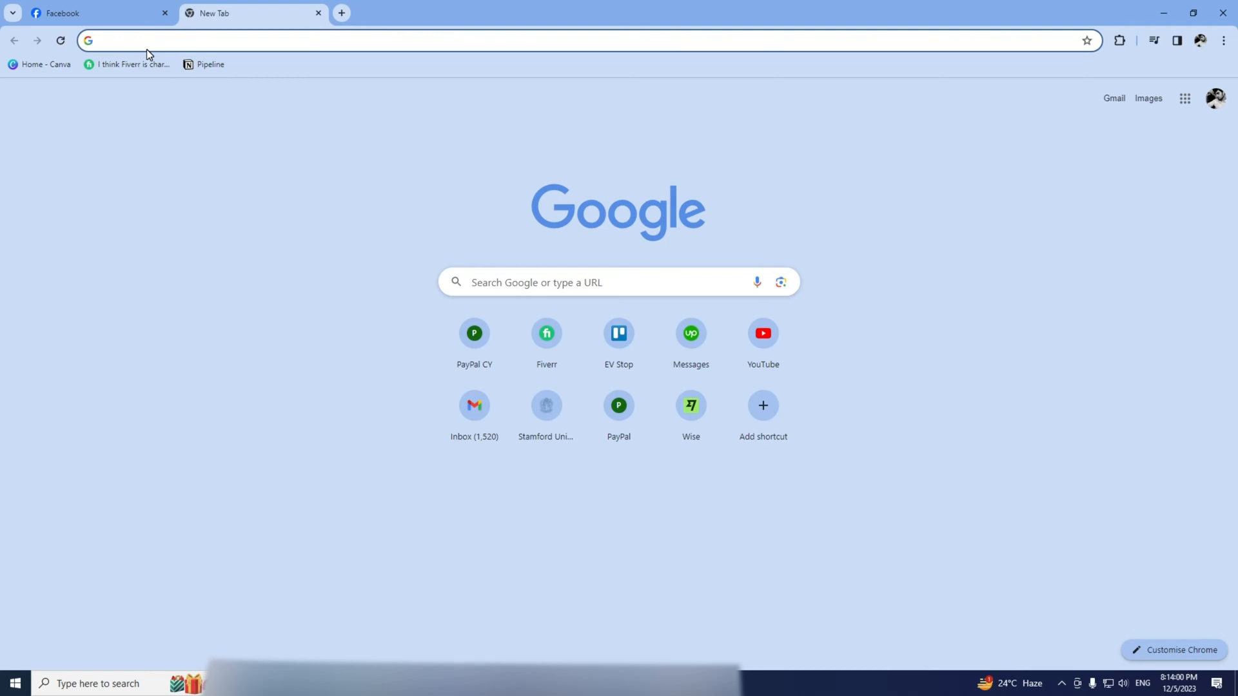
Step: Search Google for 'creator studio' and follow the Creator Studio - Facebook result
{"action": "type", "text": "creator studio"}
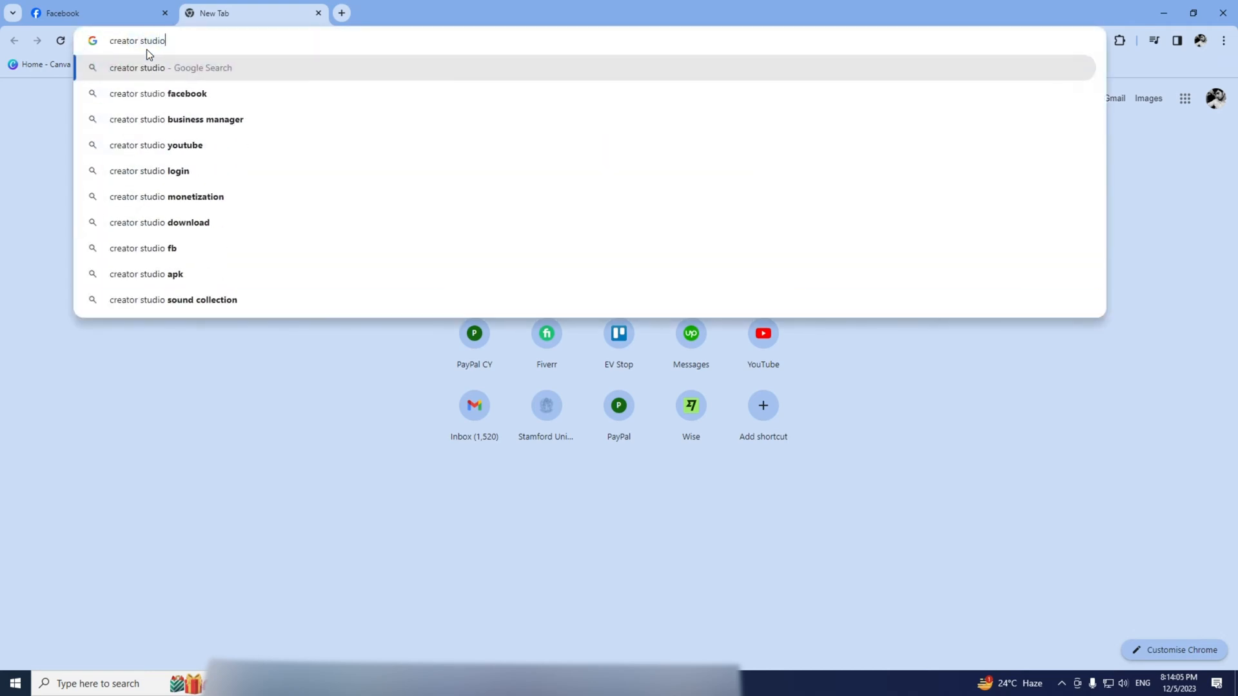
{"action": "left_click", "coordinate": [157, 92]}
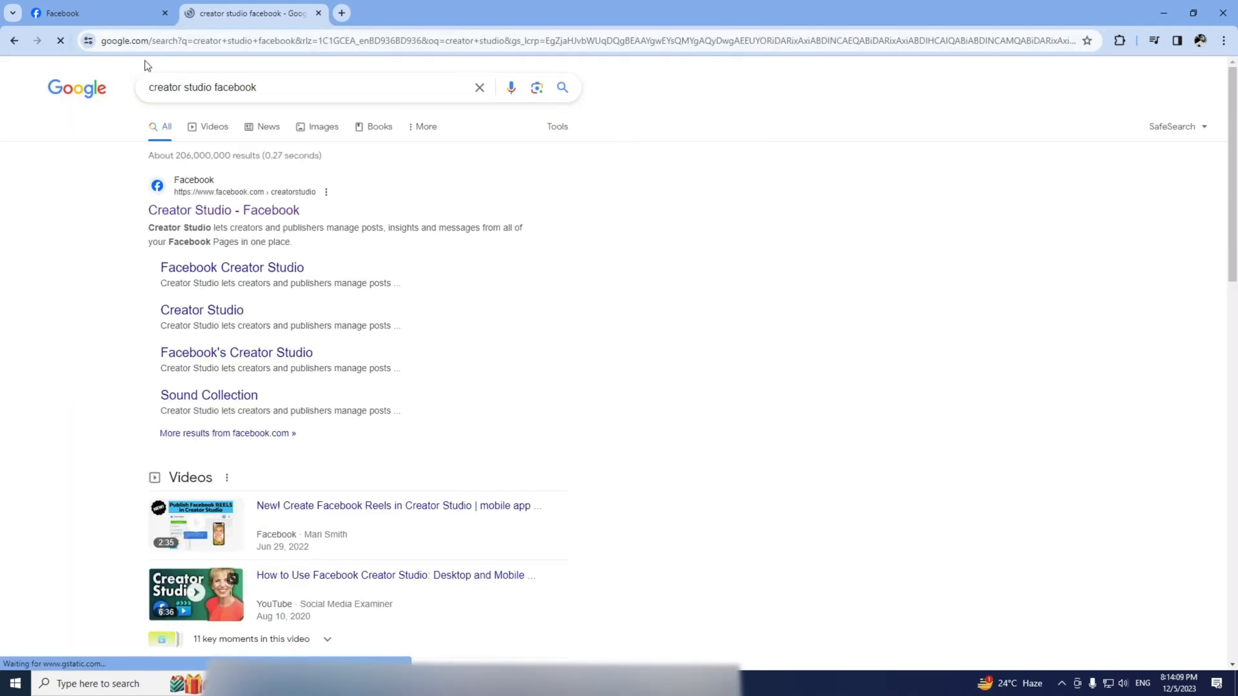
{"action": "left_click", "coordinate": [223, 210]}
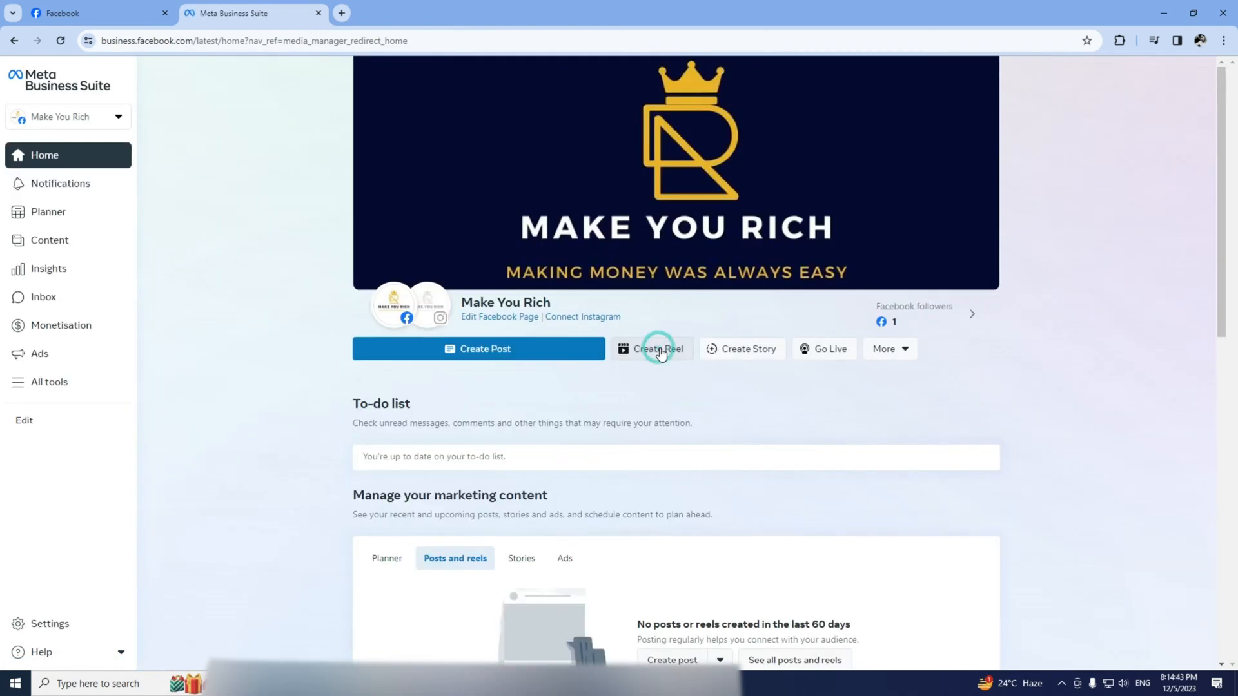
Step: Create a reel with Sequence 01.mp4 and caption 'put your caption sample reel, sample', advancing to Edit
{"action": "left_click", "coordinate": [658, 348]}
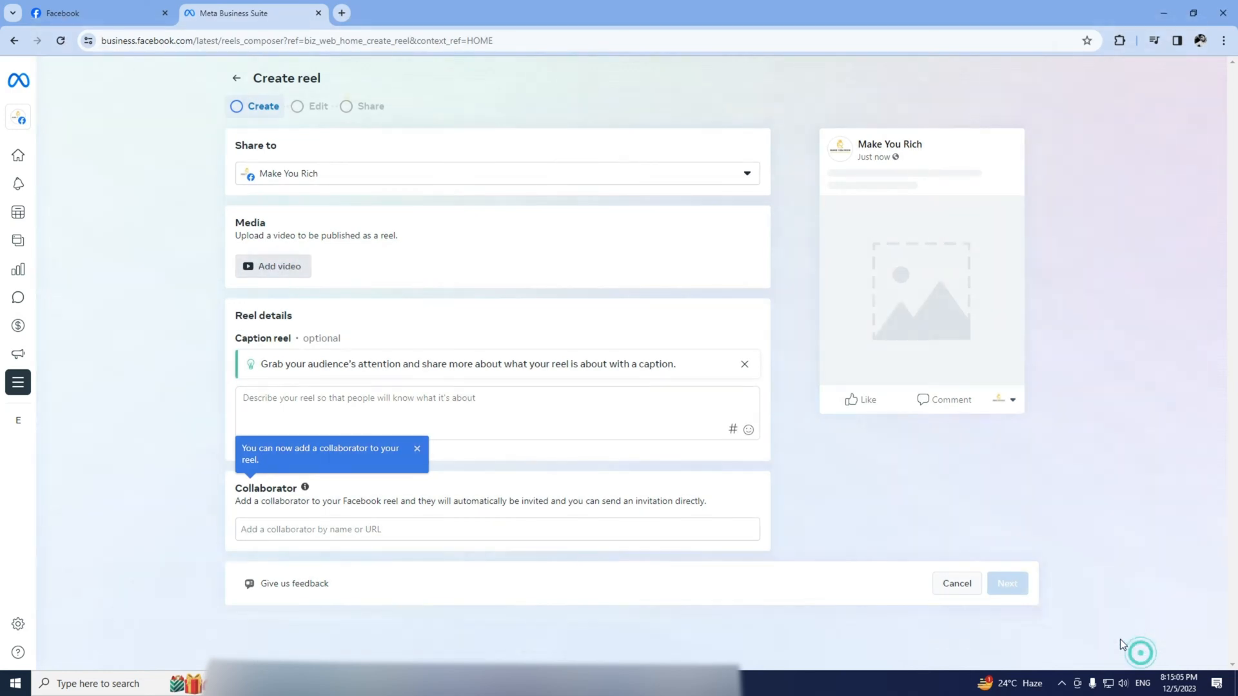
{"action": "left_click", "coordinate": [272, 266]}
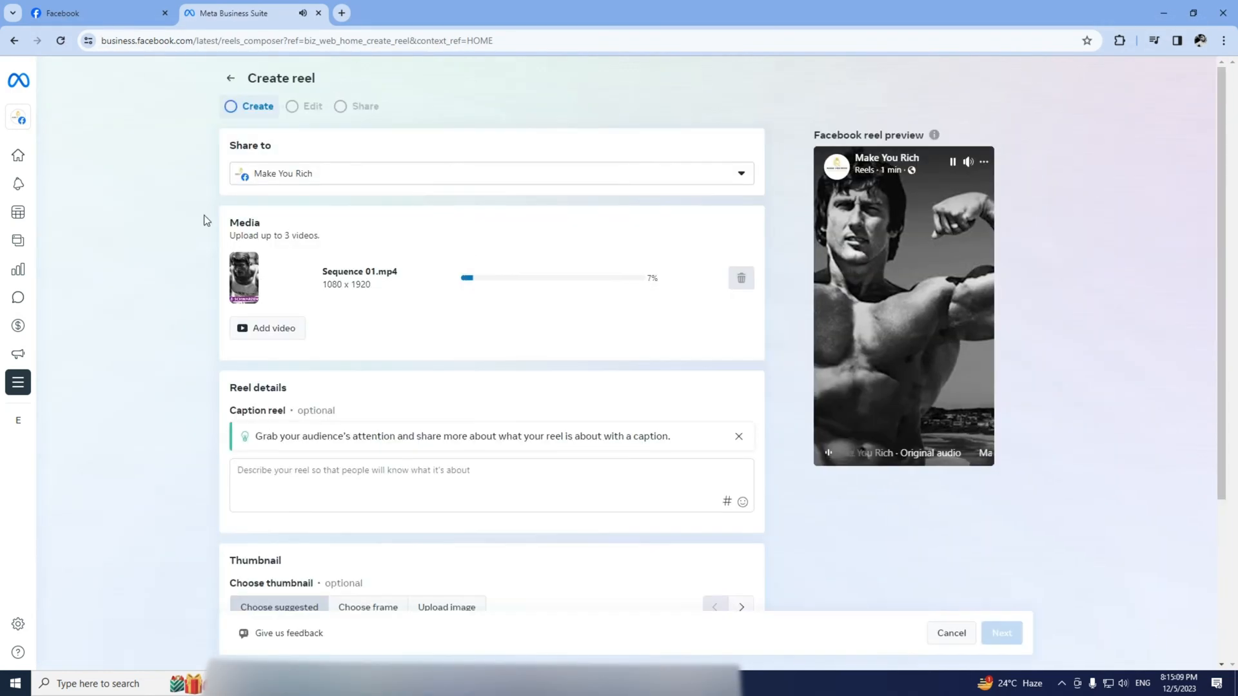
{"action": "type", "text": "put y"}
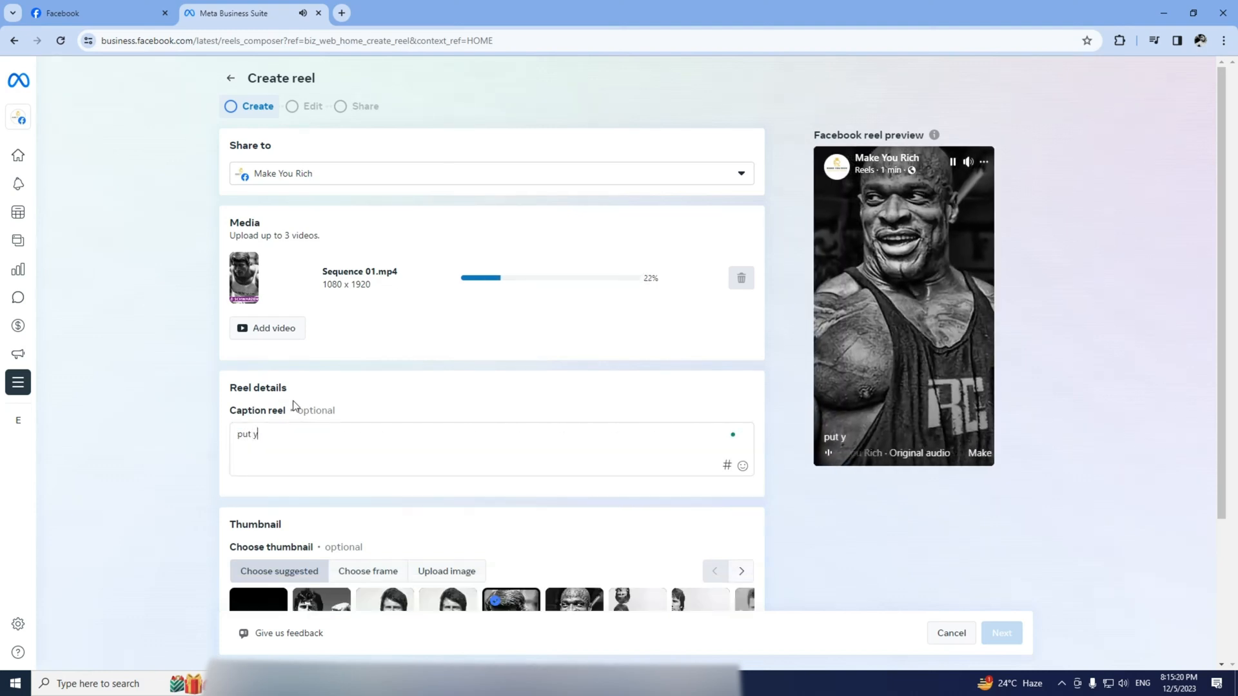
{"action": "type", "text": "our caption sample reel, sample"}
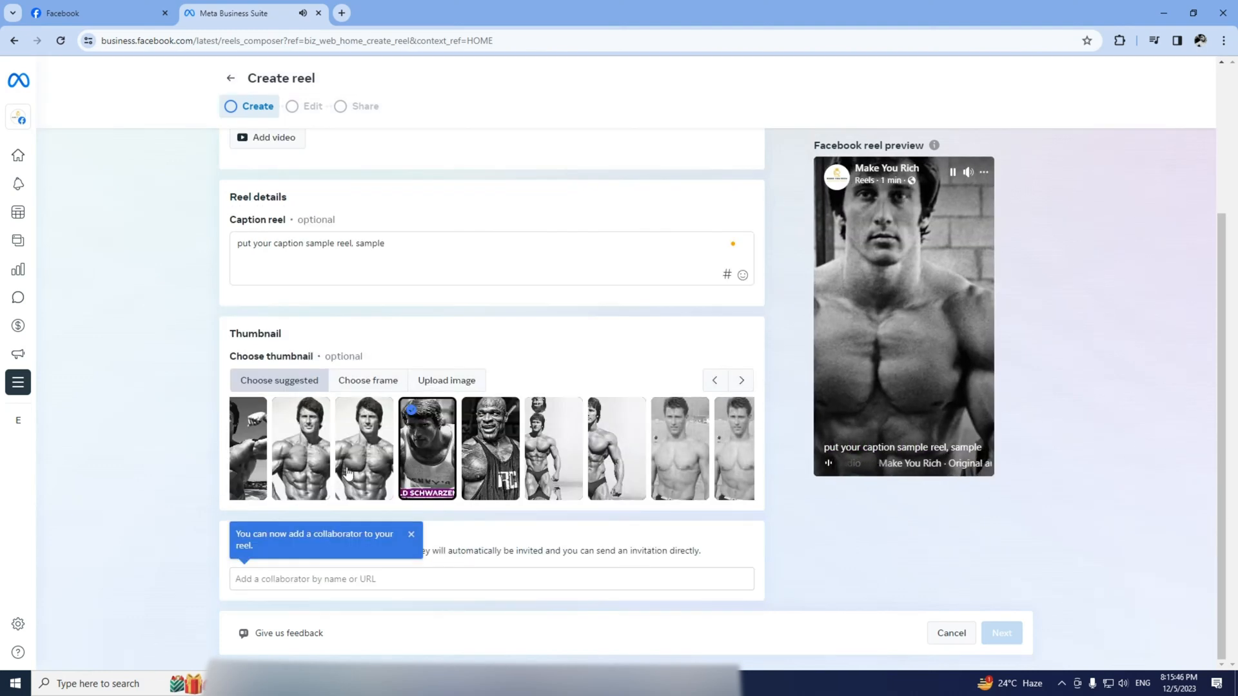
{"action": "left_click", "coordinate": [1001, 632]}
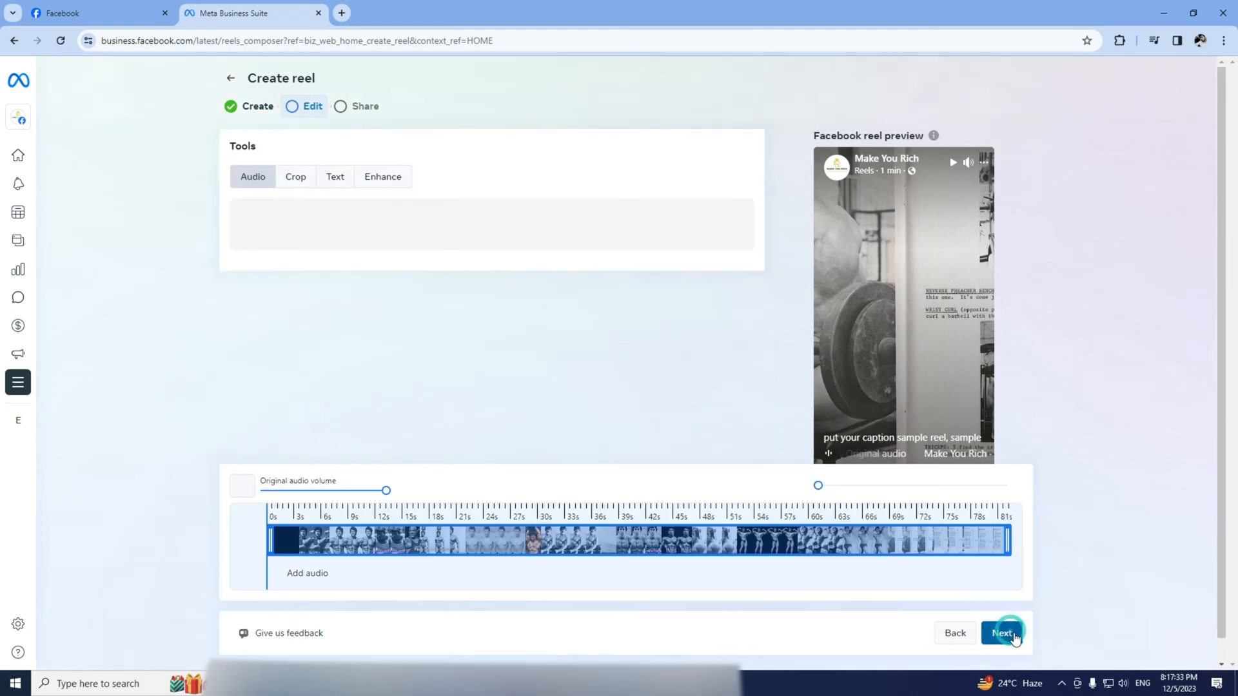
Step: Share the reel publicly and return to the Make You Rich Facebook page
{"action": "left_click", "coordinate": [1003, 632]}
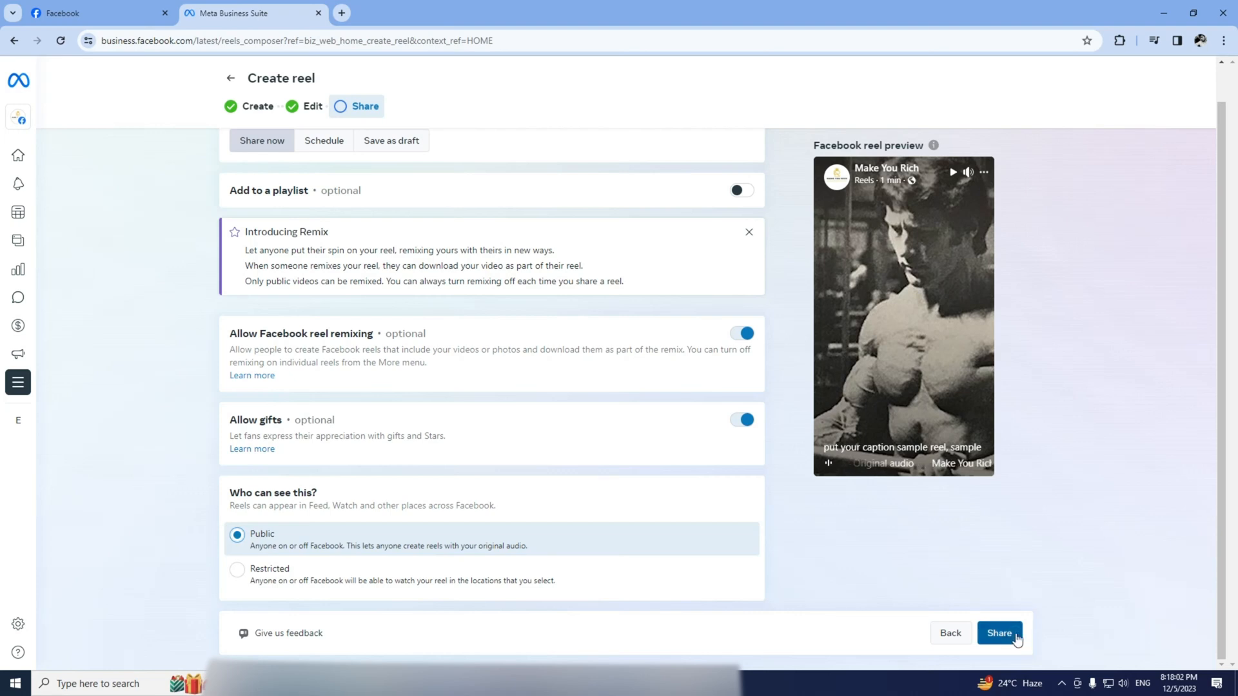
{"action": "left_click", "coordinate": [998, 633]}
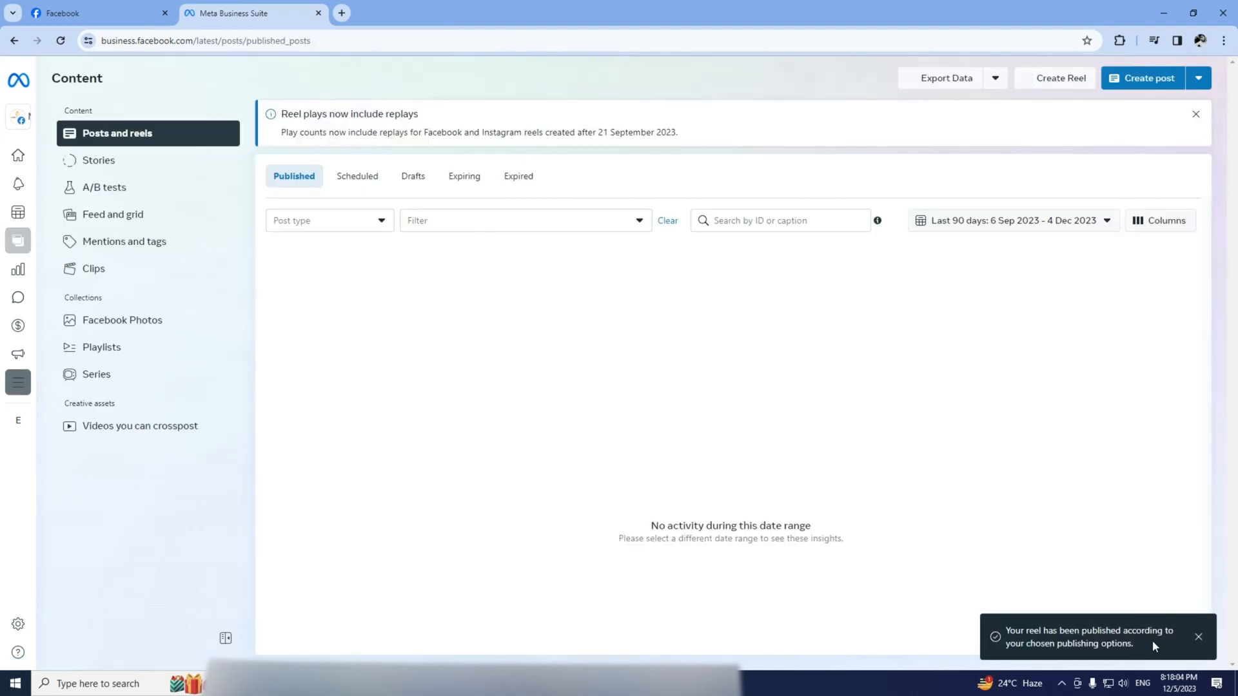
{"action": "left_click", "coordinate": [94, 13]}
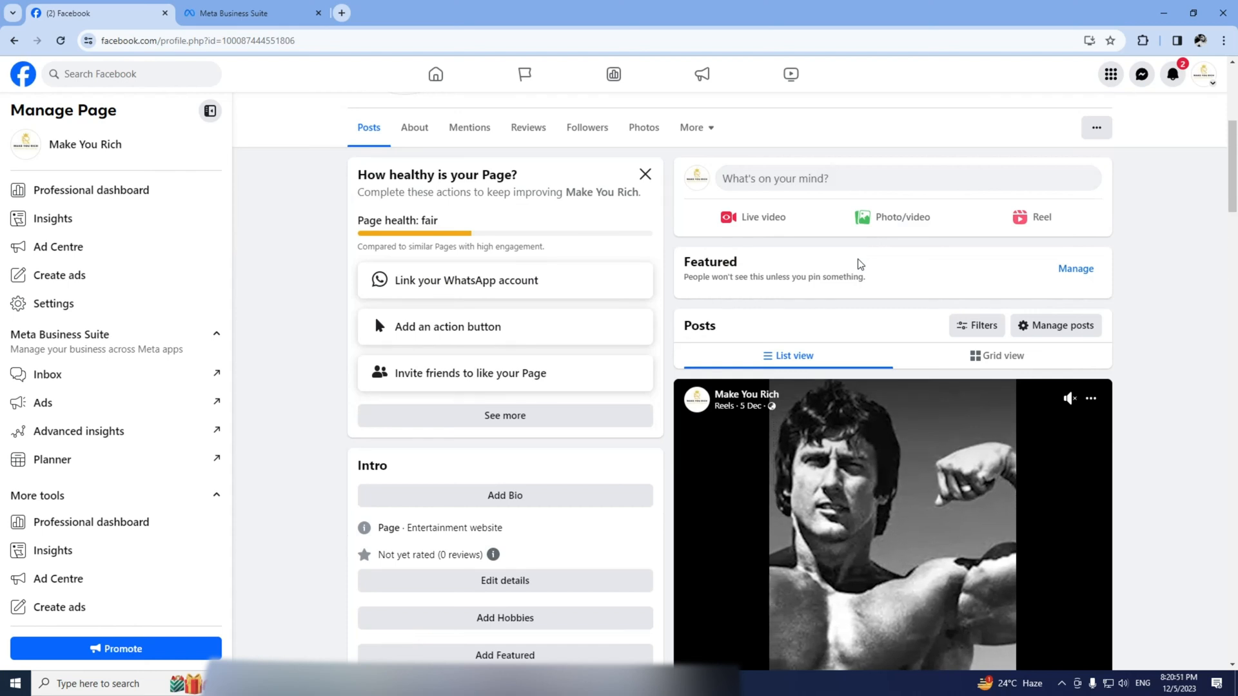
{"action": "scroll", "scroll_direction": "down", "scroll_amount": 3}
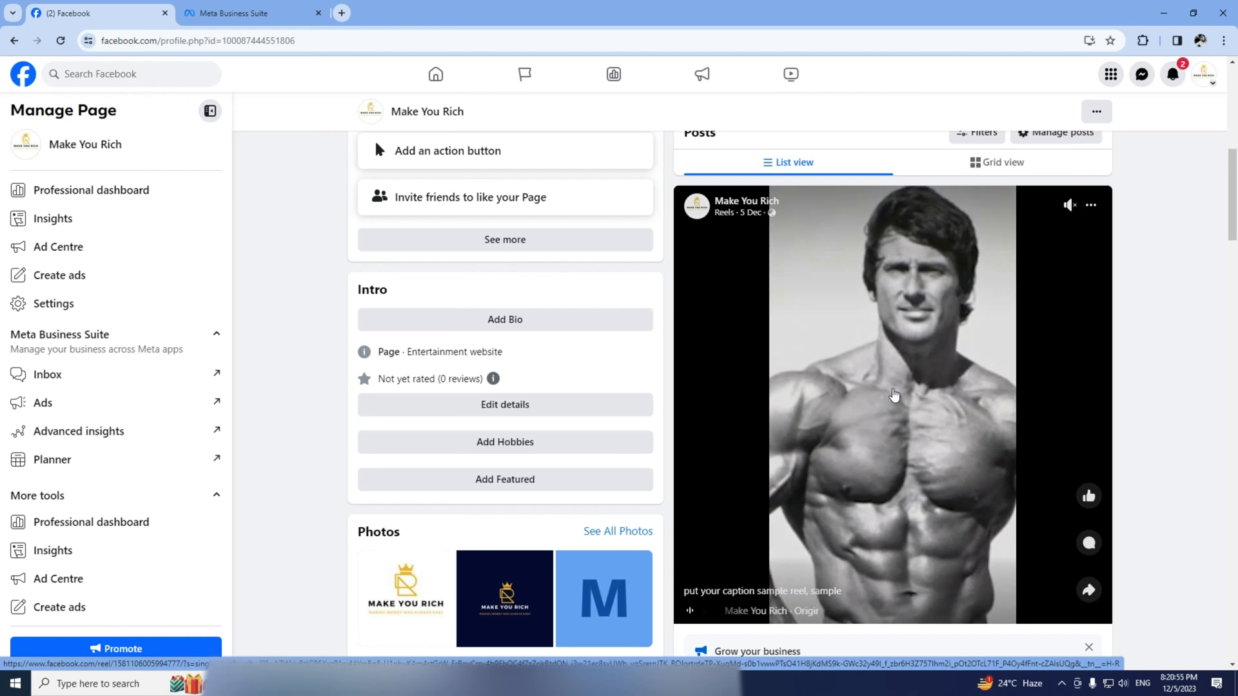
{"action": "left_click", "coordinate": [895, 394]}
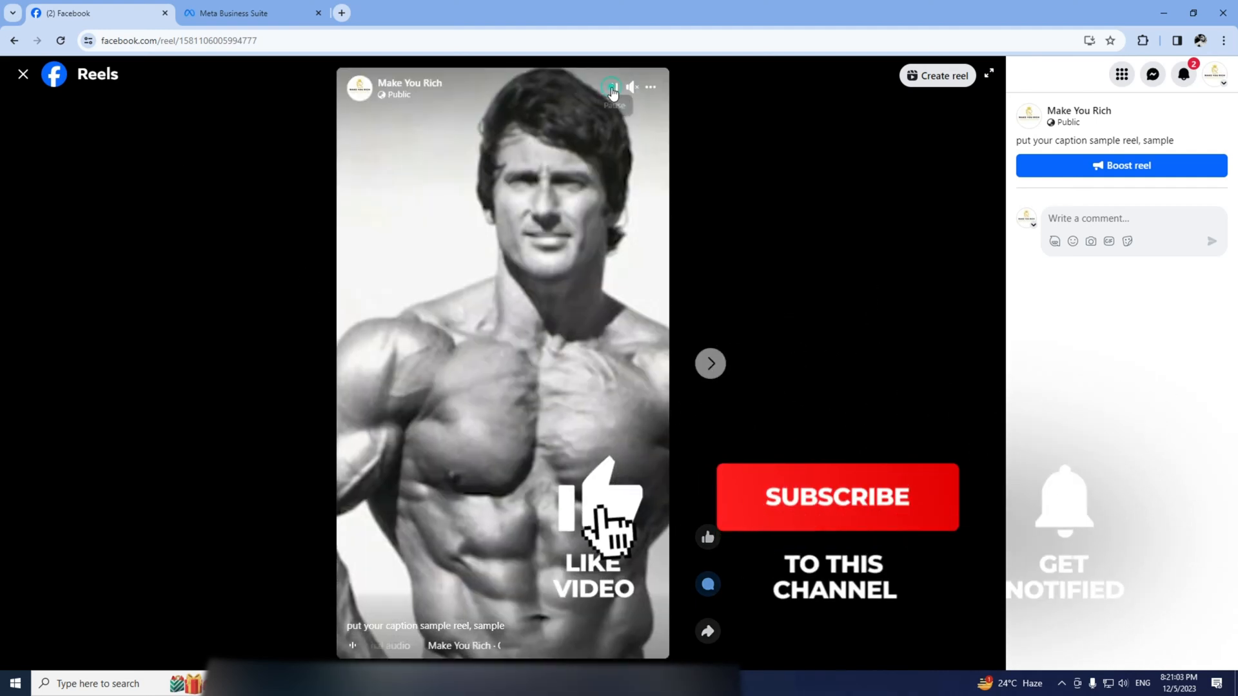
{"action": "left_click", "coordinate": [650, 86]}
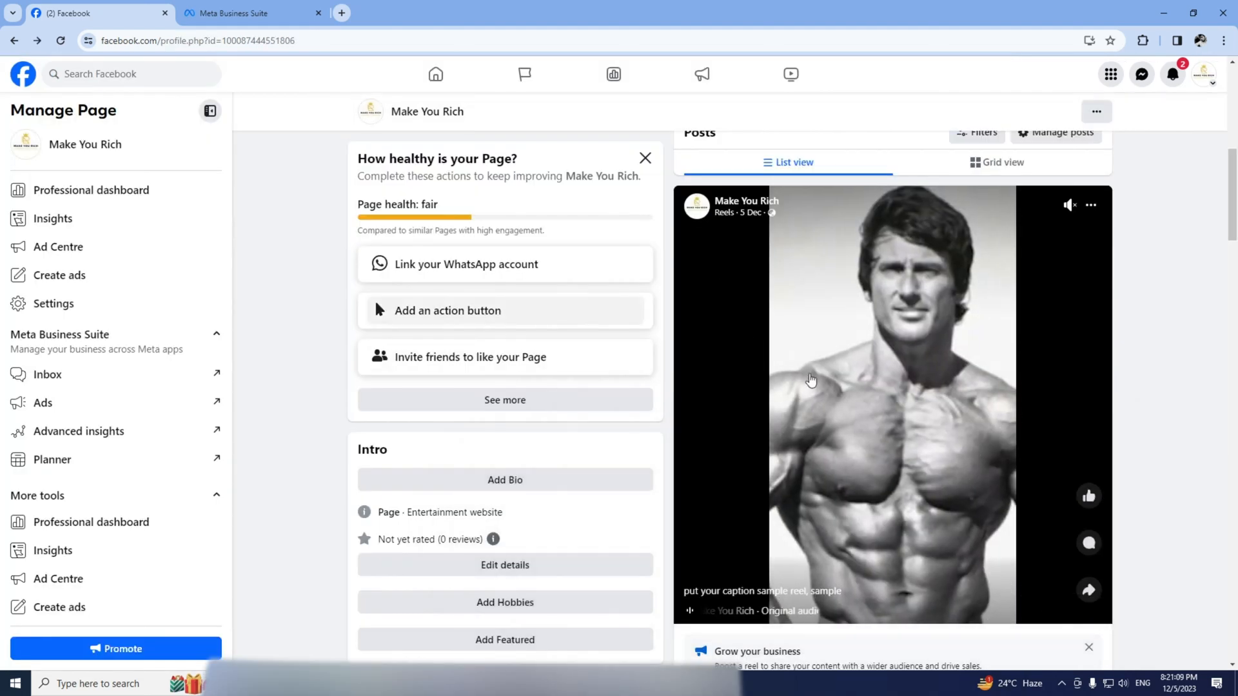
{"action": "scroll", "scroll_direction": "up", "scroll_amount": 3}
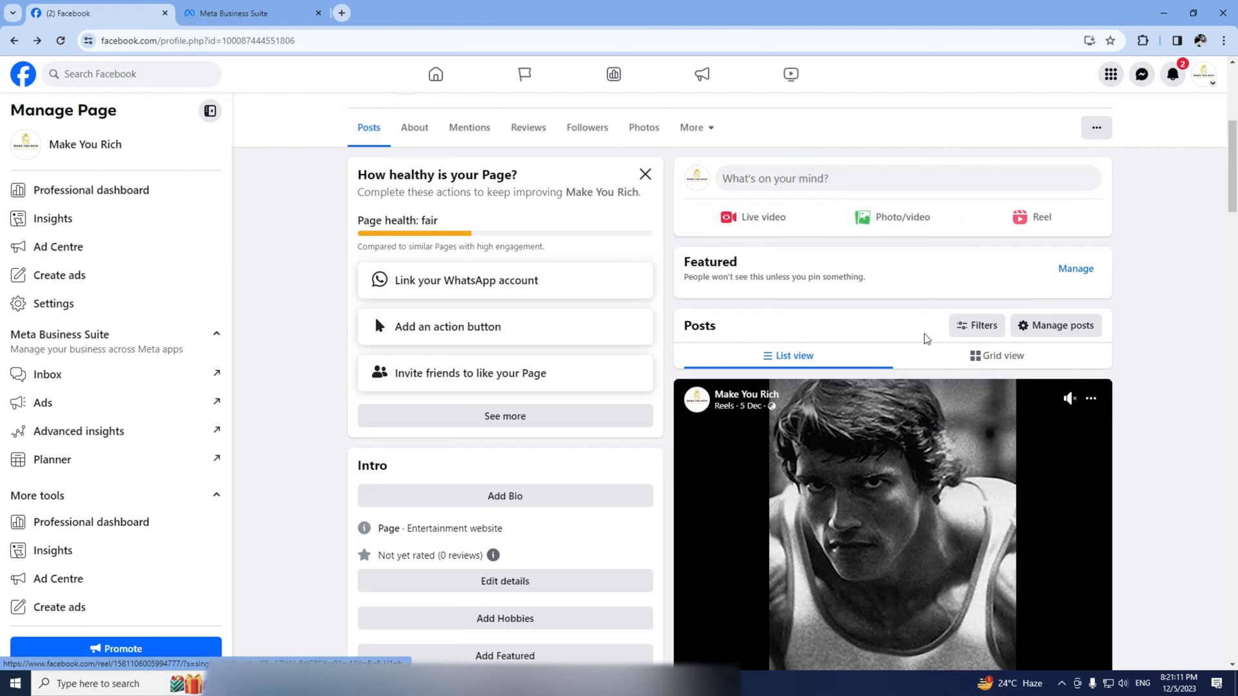
{"action": "scroll", "scroll_direction": "up", "scroll_amount": 3}
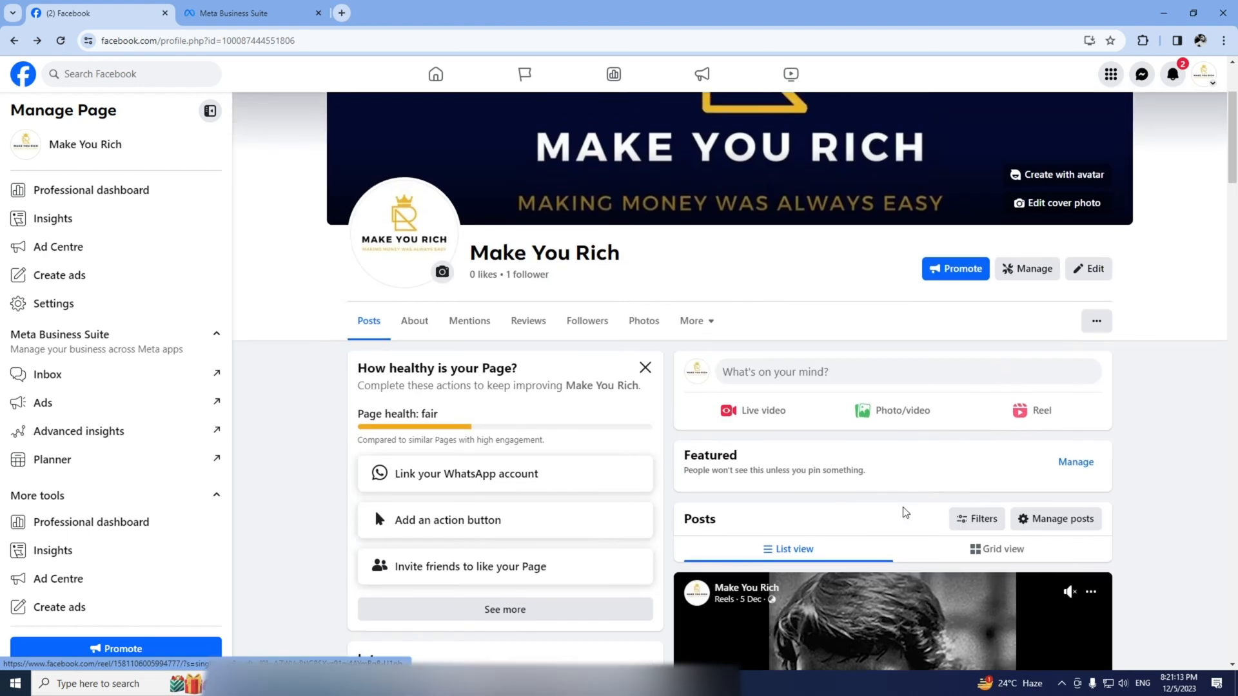